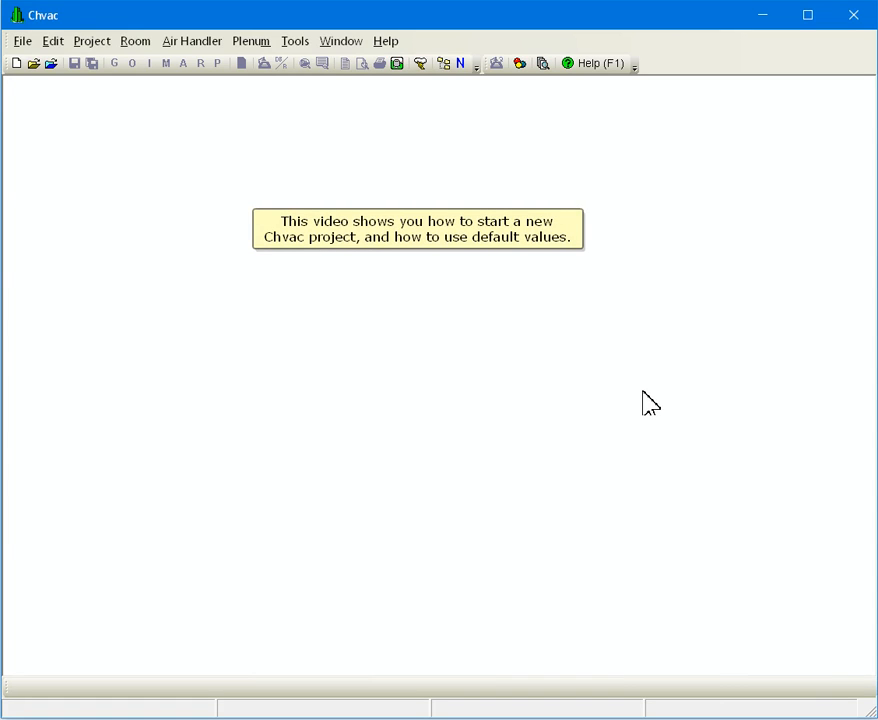
pyautogui.moveTo(590, 342)
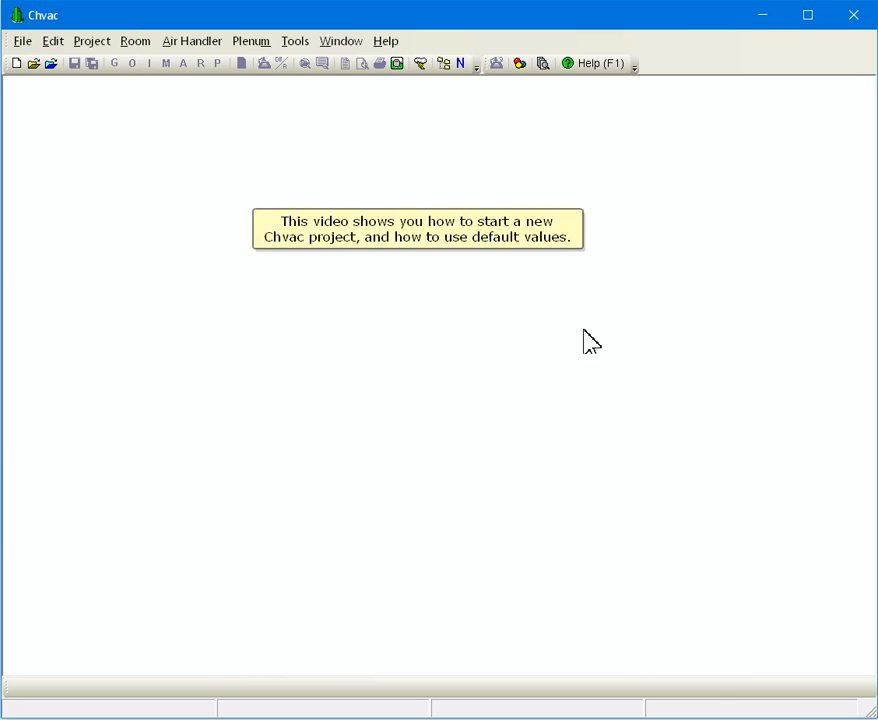
pyautogui.moveTo(16, 62)
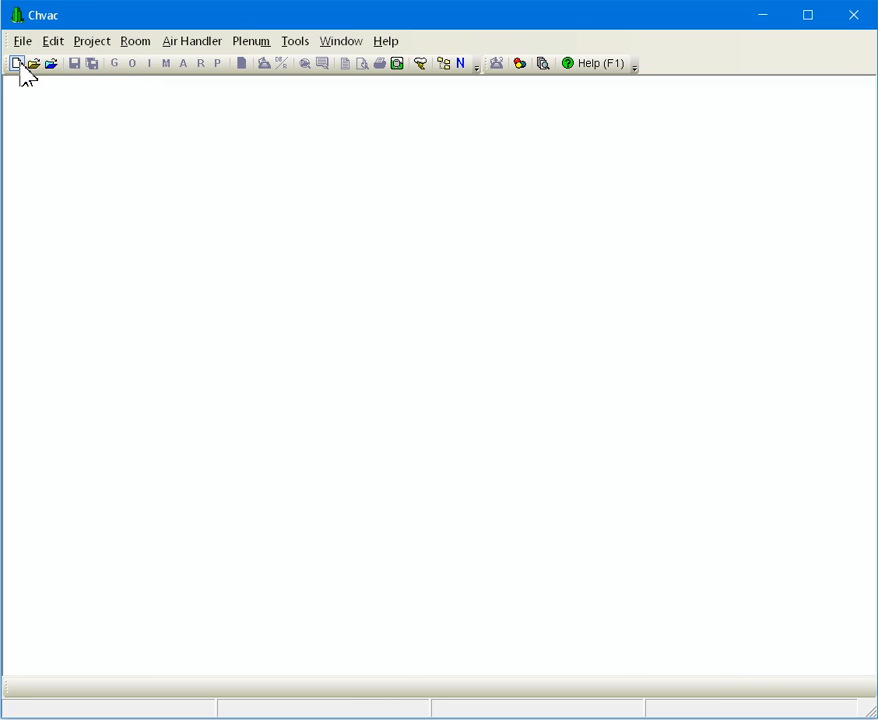
# Step: Create a new untitled project from the Blank Project template
pyautogui.click(16, 62)
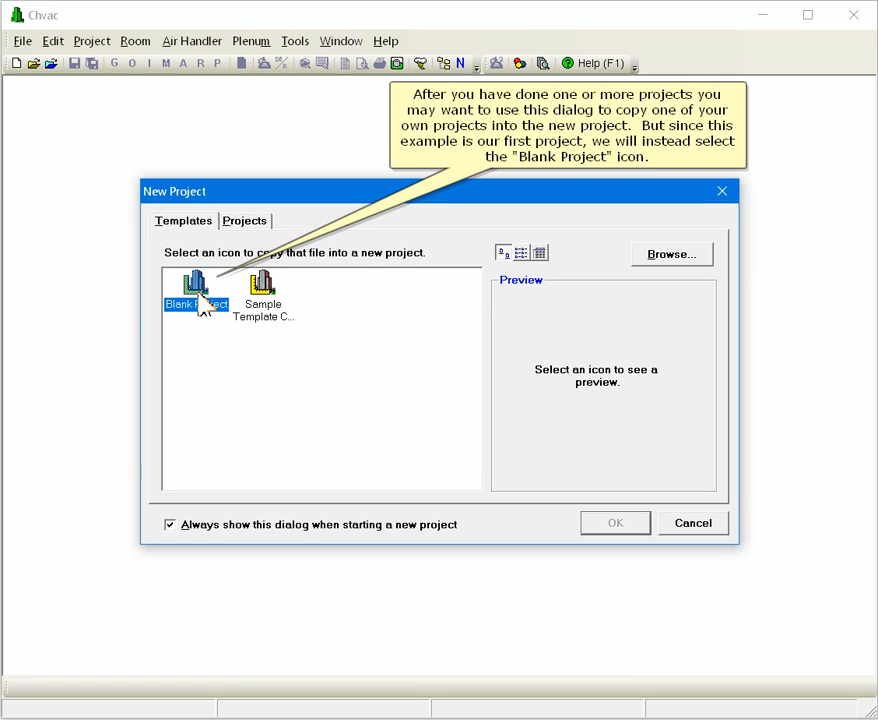
pyautogui.click(196, 290)
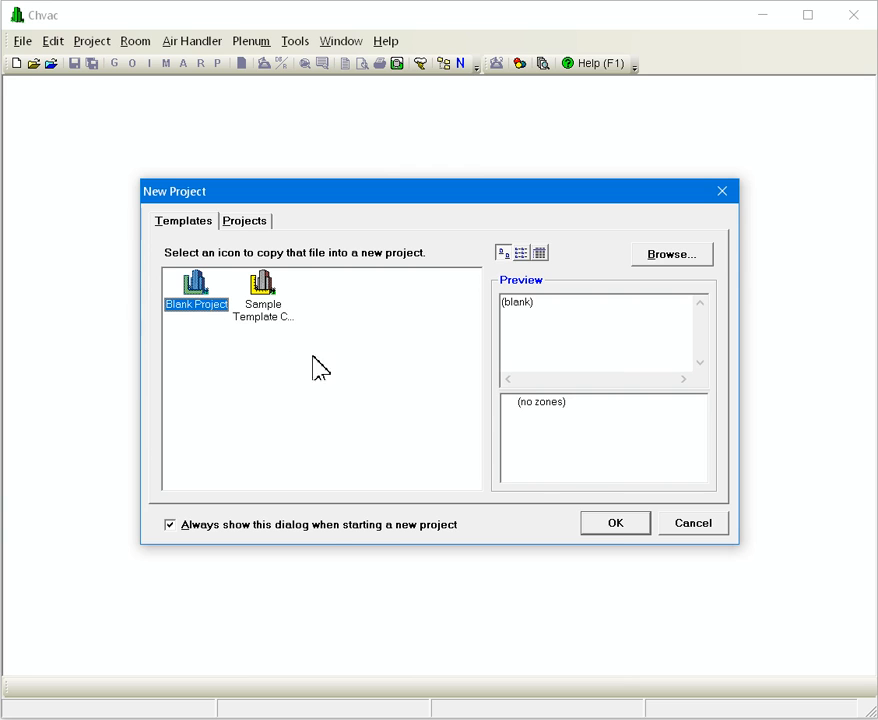
pyautogui.moveTo(628, 528)
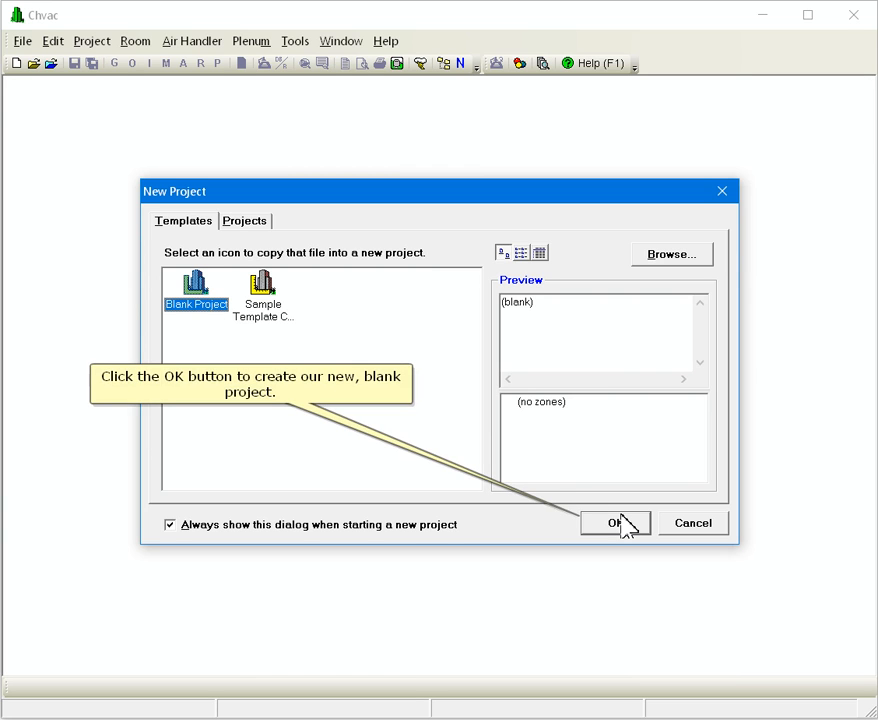
pyautogui.click(616, 524)
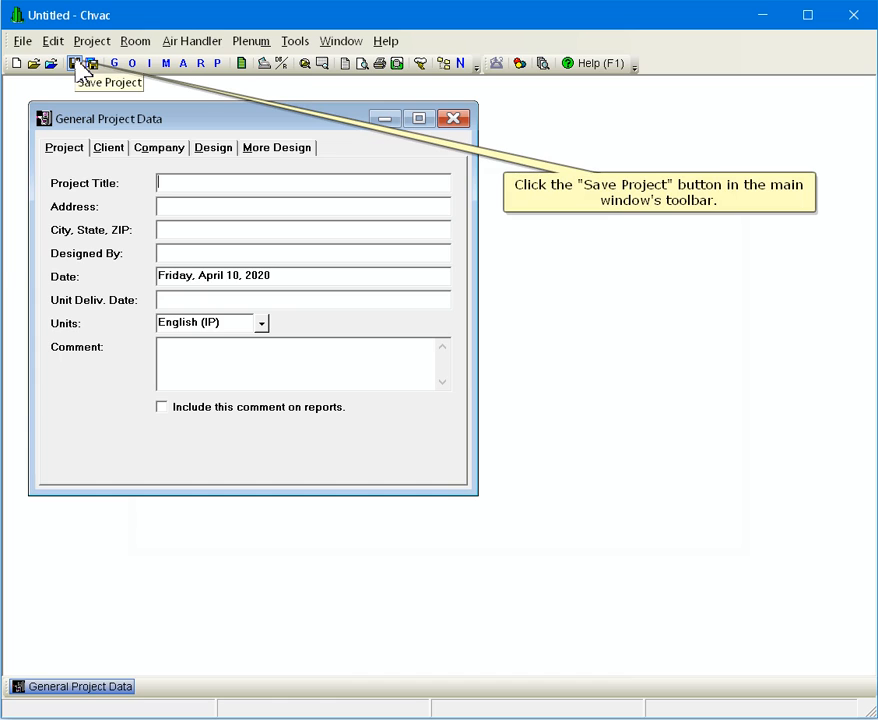
# Step: Save the untitled project as 'My Test Project.CH8'
pyautogui.click(76, 62)
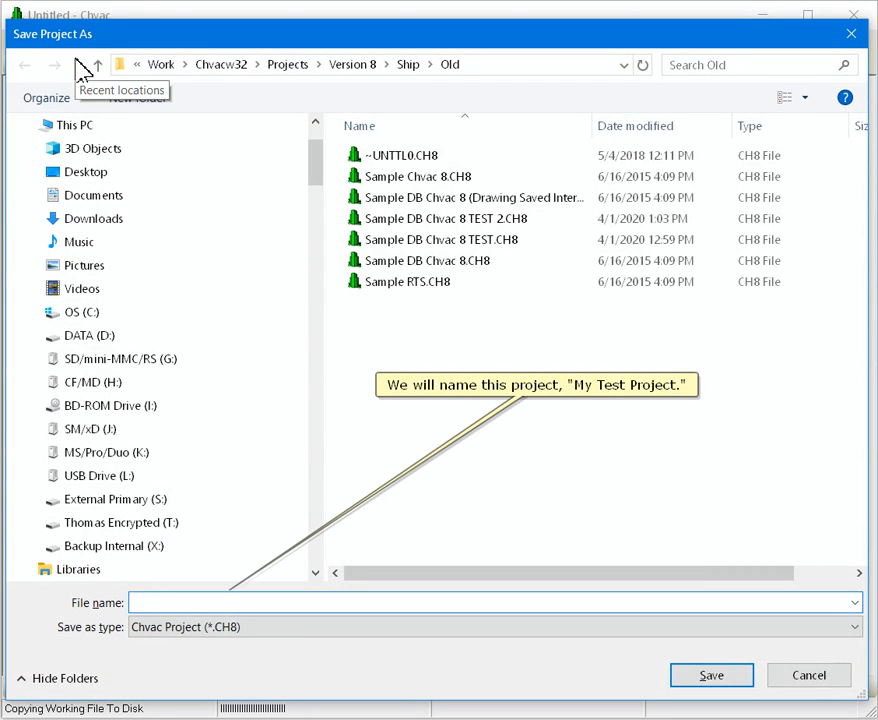
pyautogui.write('My Test Project')
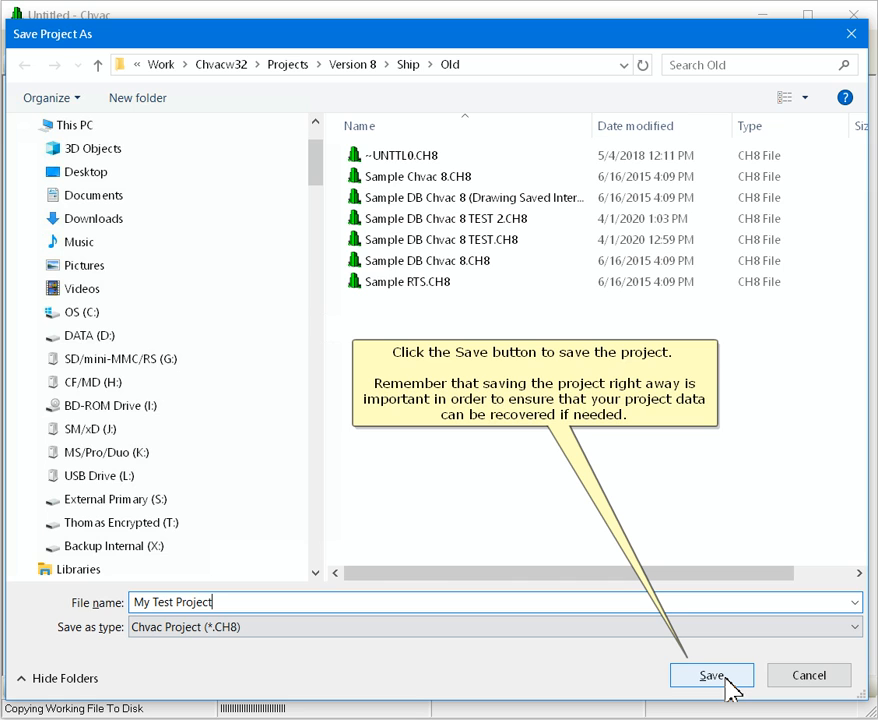
pyautogui.click(712, 676)
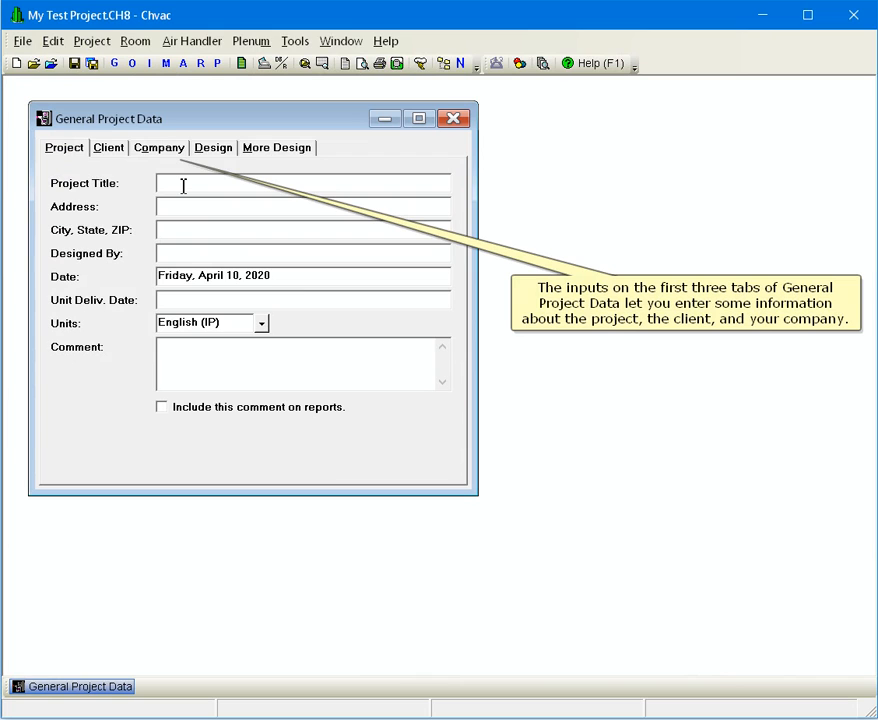
# Step: Start entering 'M' as the Project Title in General Project Data
pyautogui.write('M')
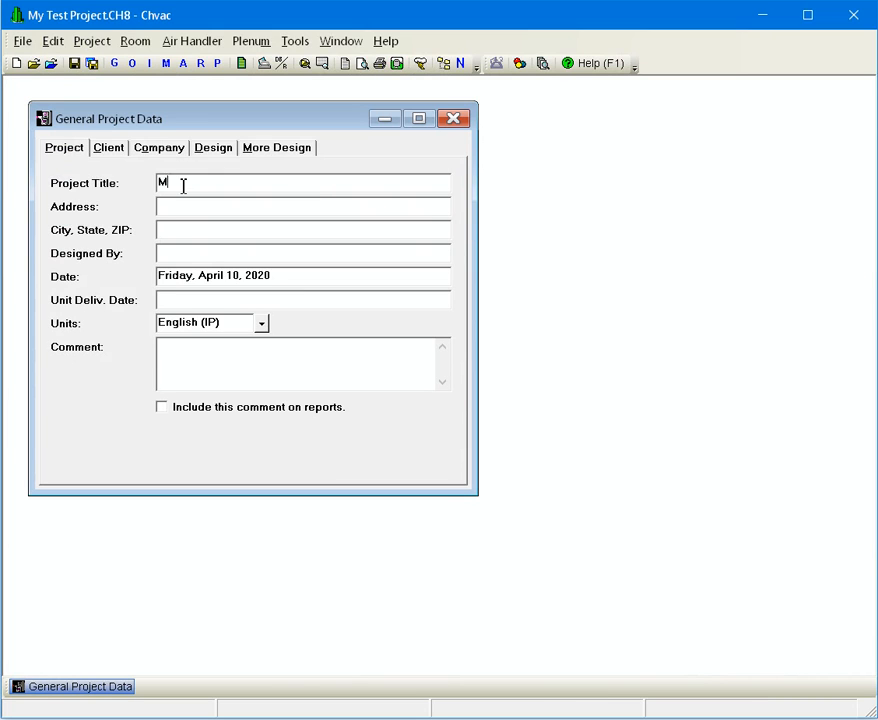
pyautogui.click(158, 148)
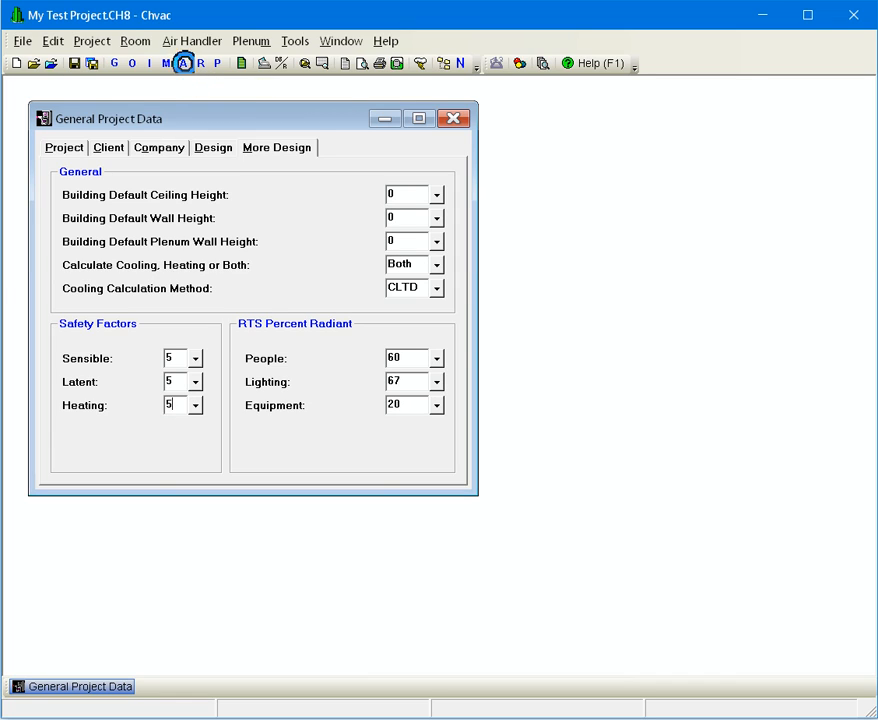
# Step: Bring up the Air Handler Data window for air handler 1
pyautogui.click(192, 40)
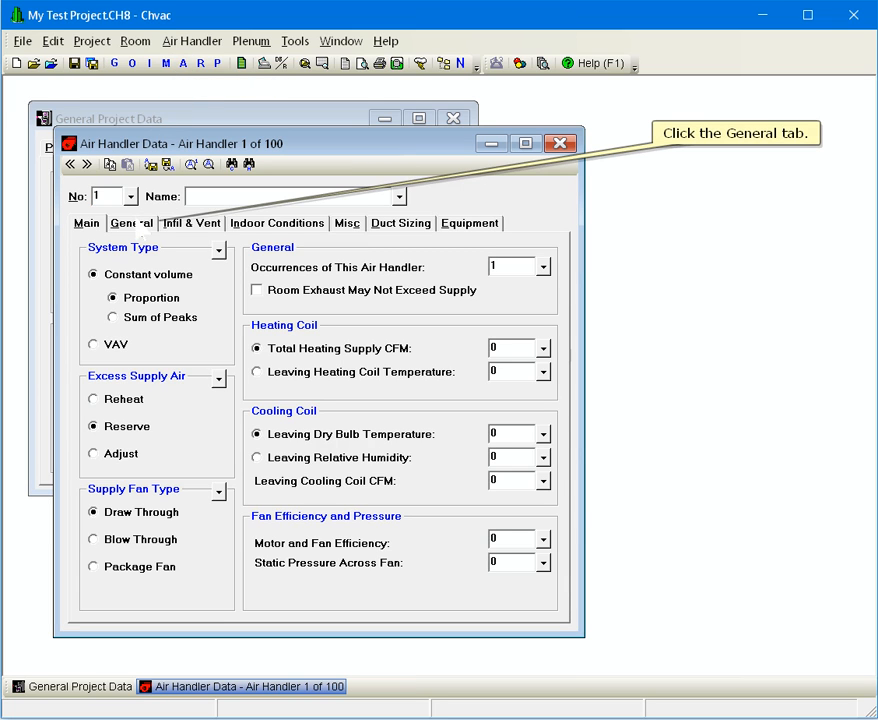
# Step: Override air handler 1's heating safety factor to 10 percent, then go to Room Data
pyautogui.click(132, 222)
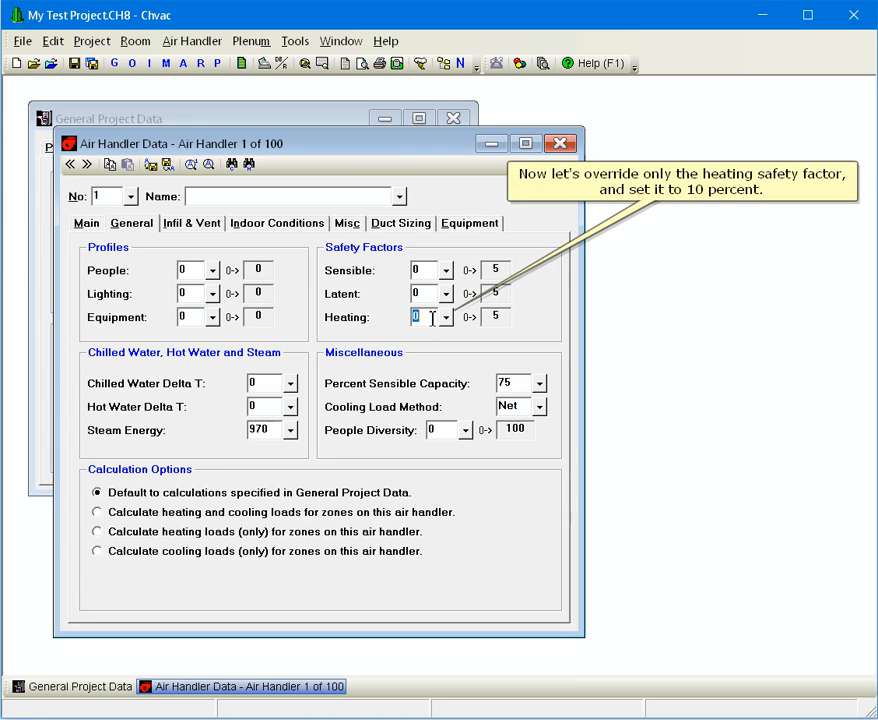
pyautogui.write('10')
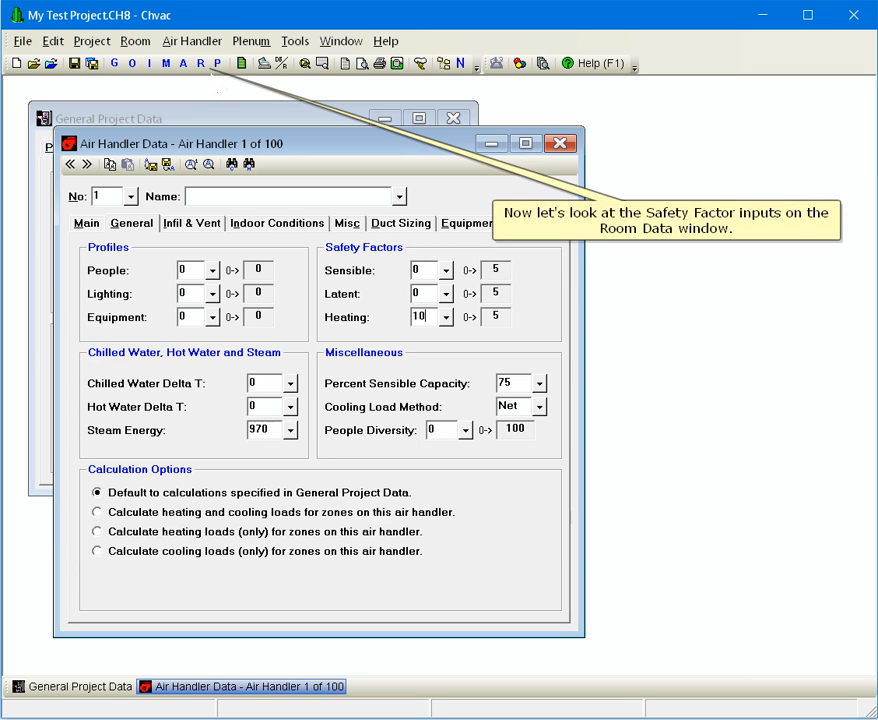
pyautogui.click(136, 40)
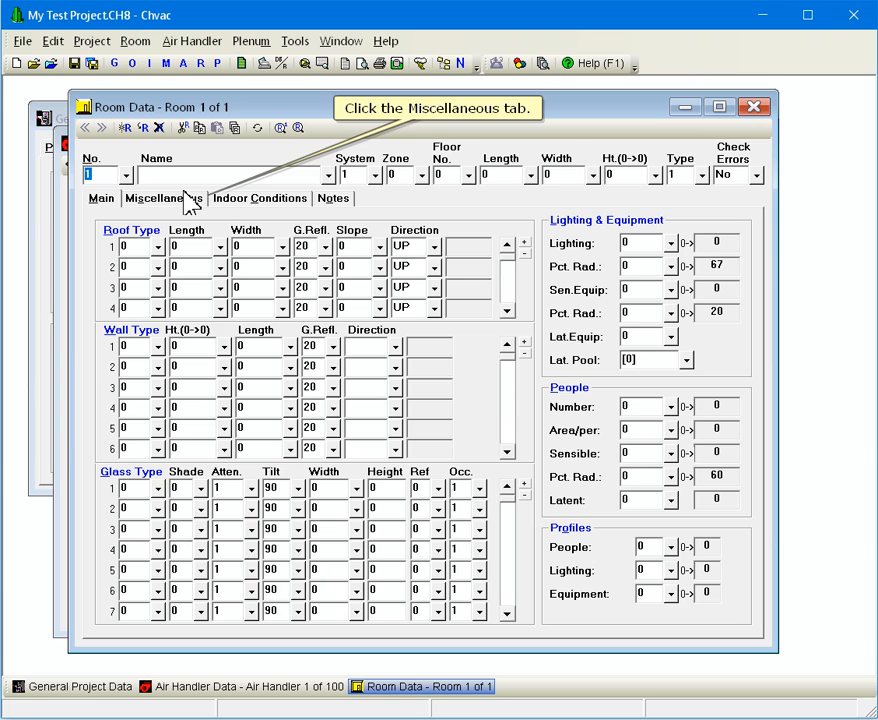
# Step: Show room 1's Miscellaneous settings with its 5, 5 and 10 safety factors
pyautogui.click(164, 198)
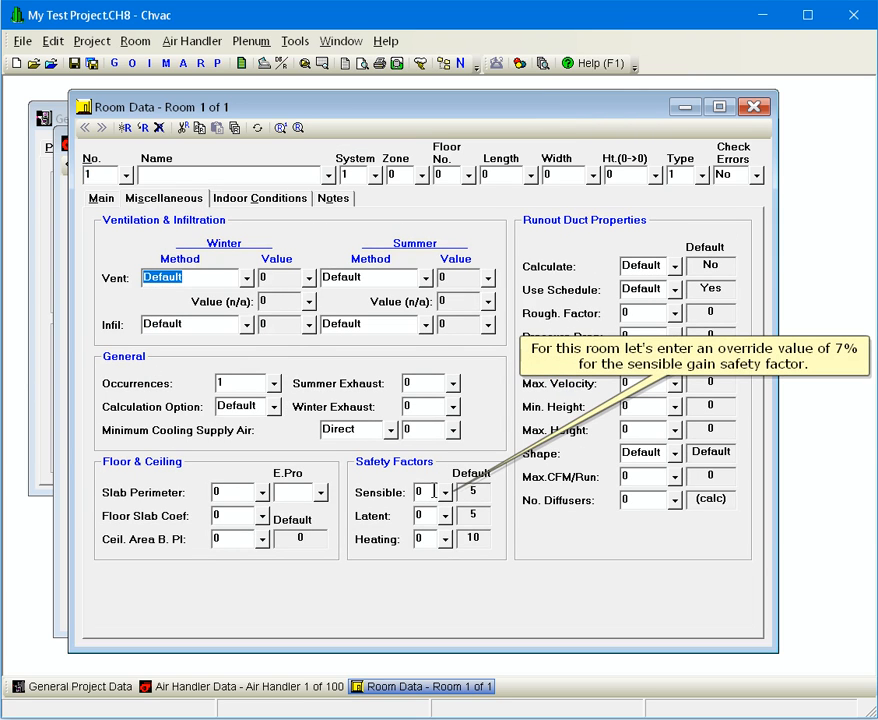